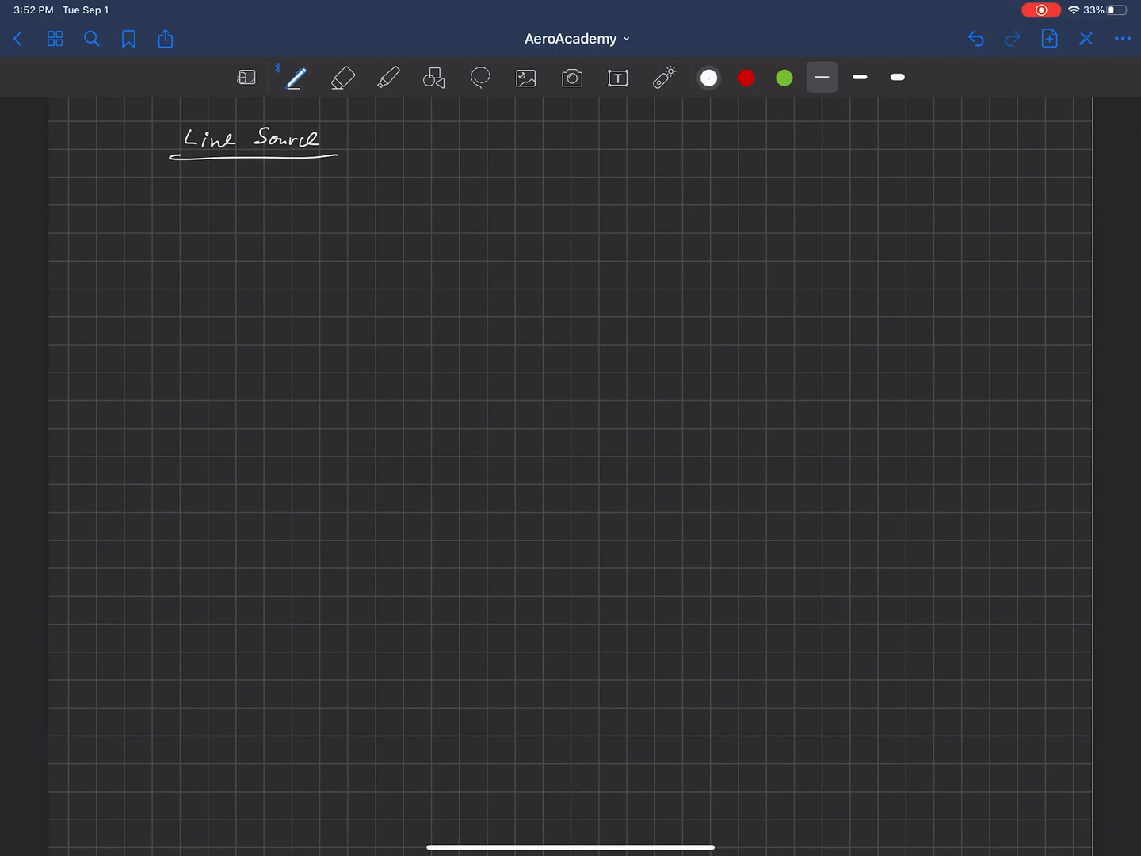
Draw x-y-z axes below the Line Source title with radial arrow clusters at two z-axis points.
left_click_drag(205, 342, 357, 231)
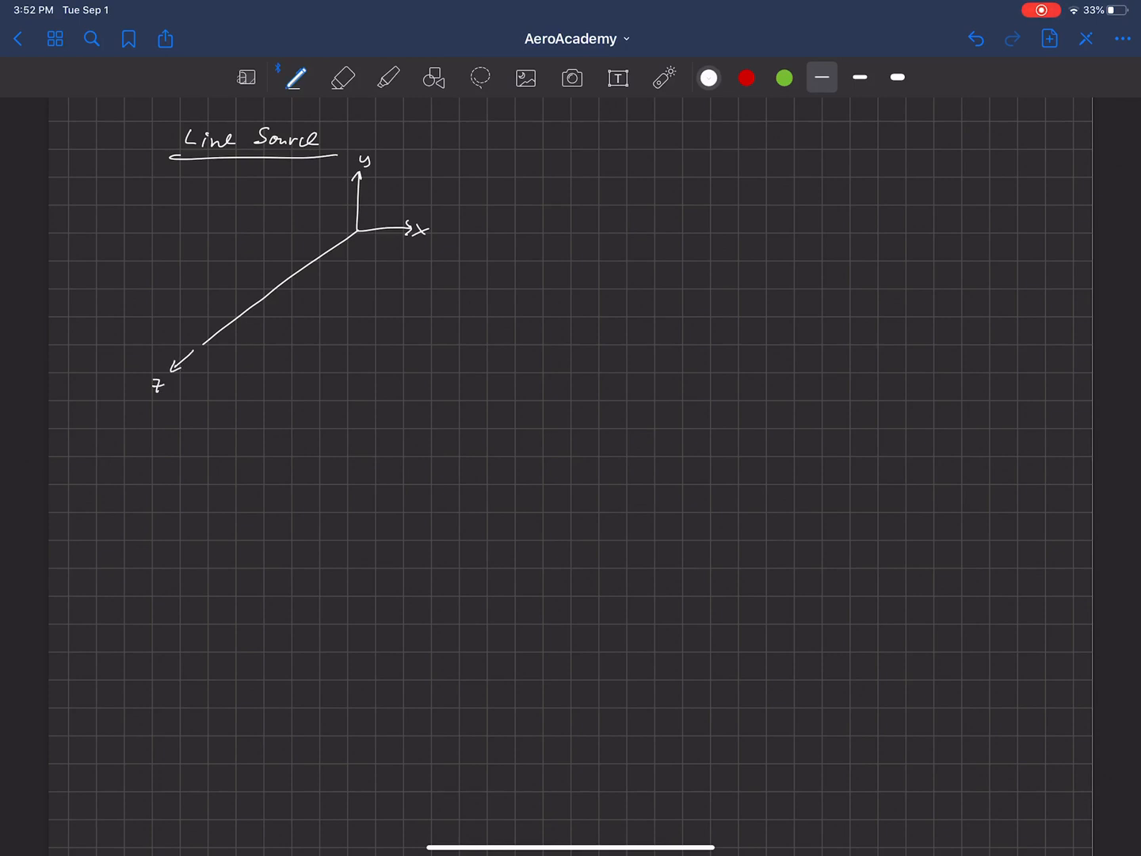
left_click_drag(233, 317, 238, 282)
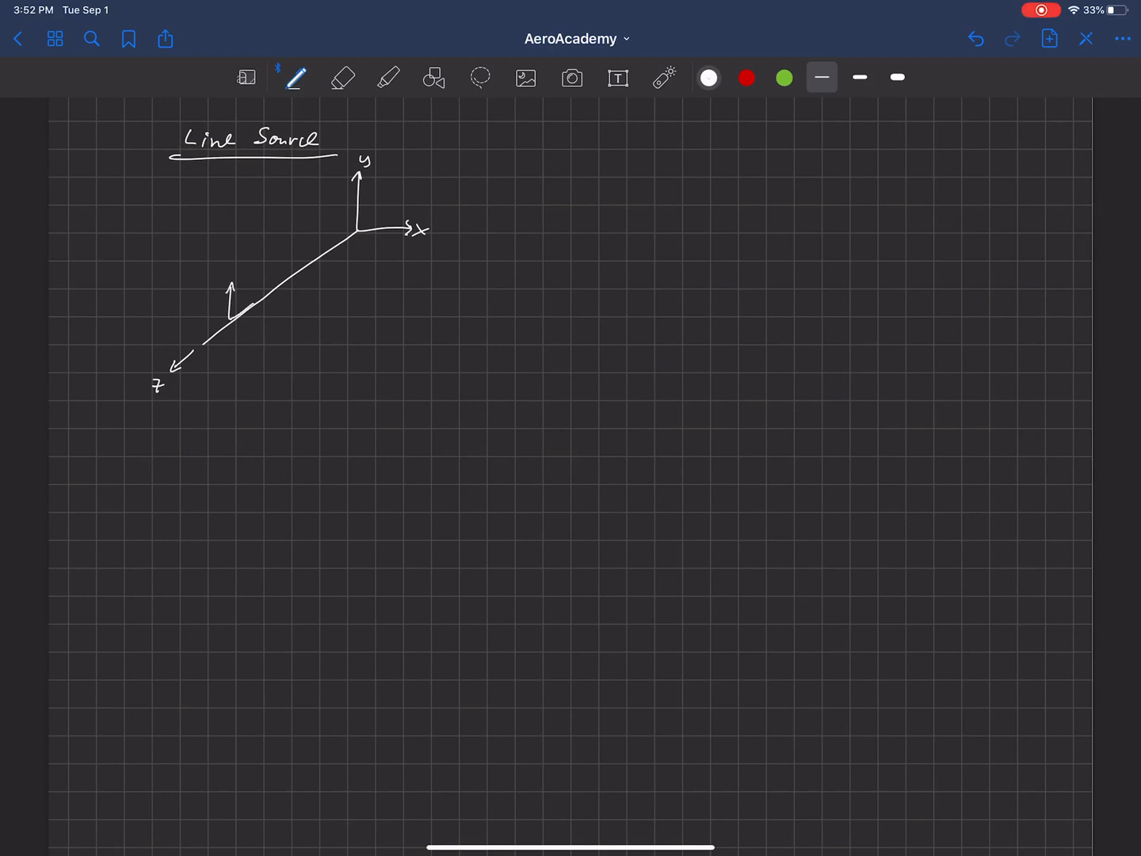
left_click_drag(230, 325, 262, 340)
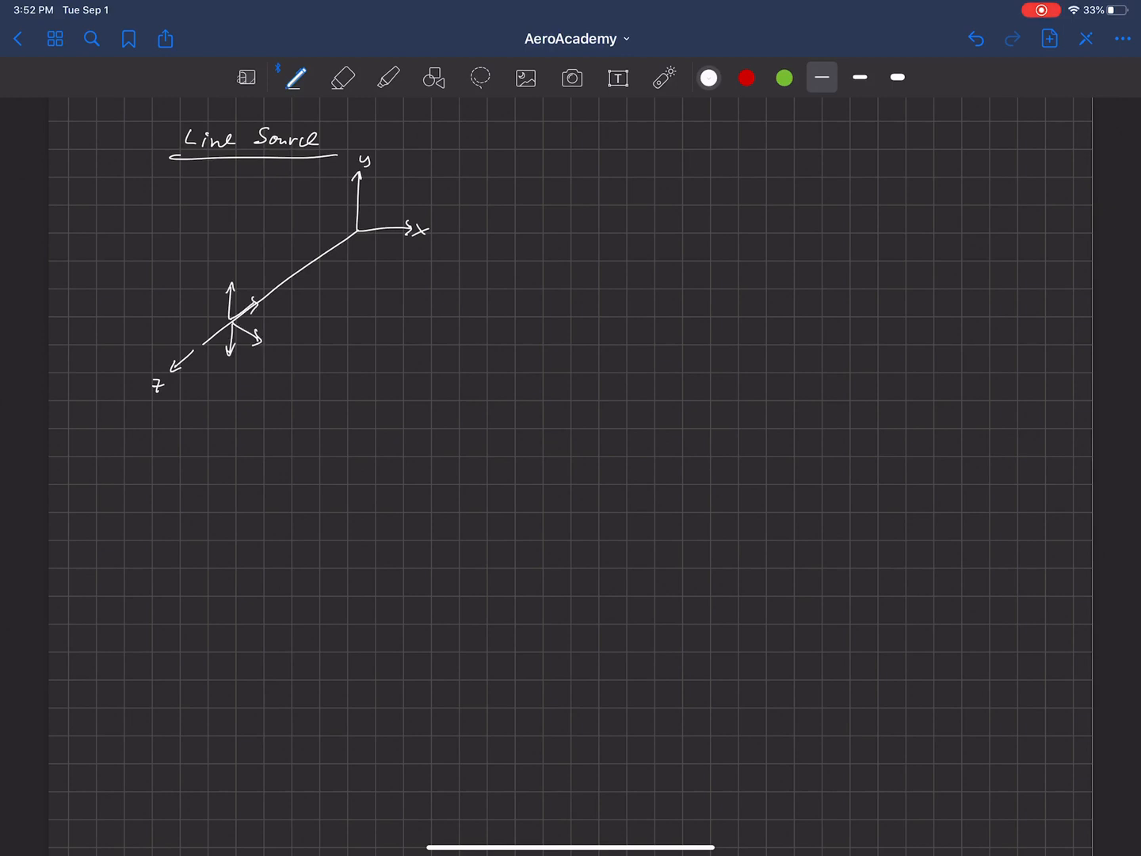
left_click(212, 322)
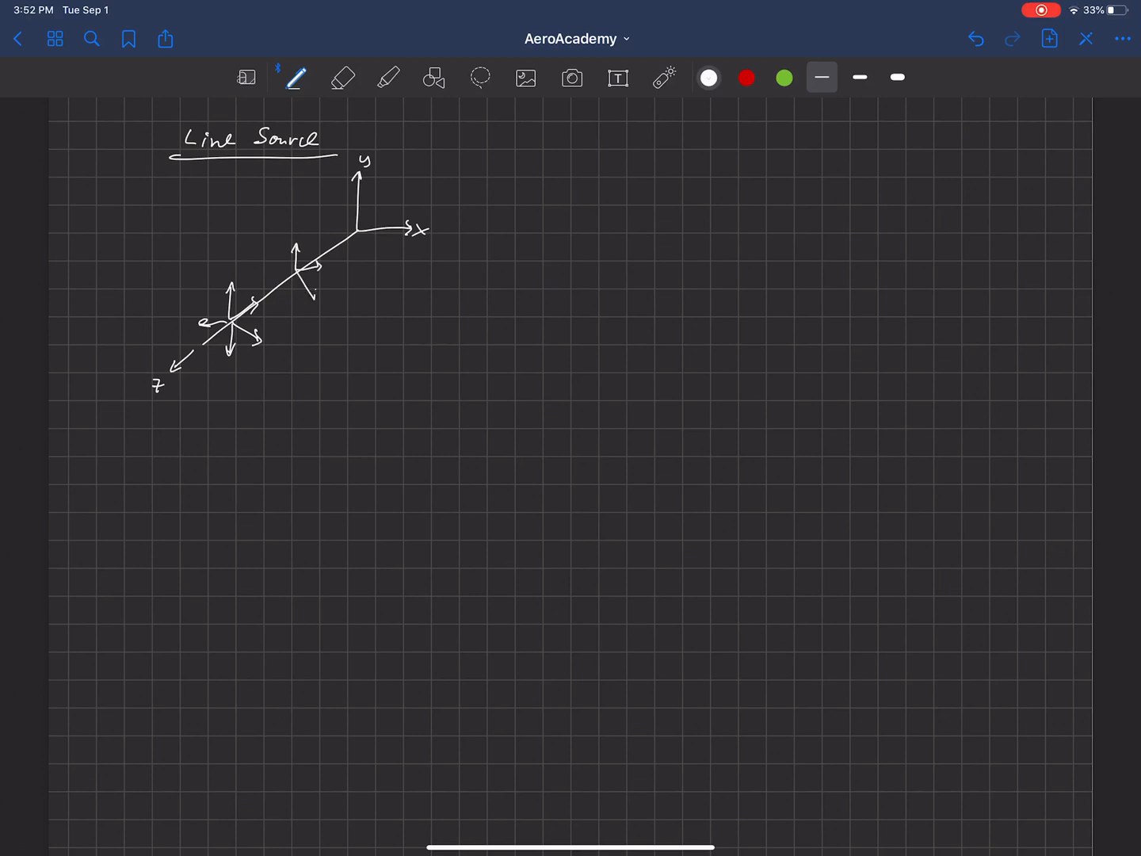
left_click_drag(285, 250, 313, 301)
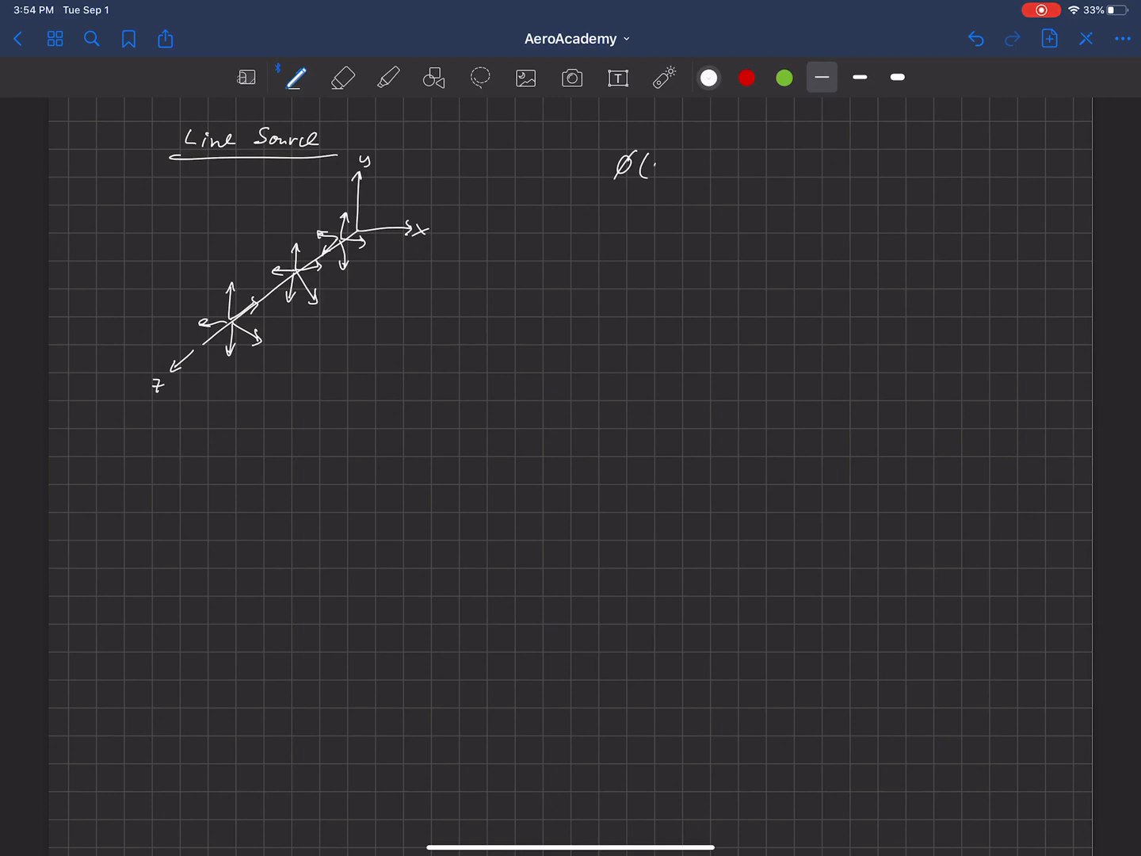
Handwrite φ(r,θ) = Λ/2π ln r at the top right, then begin V underneath.
type("r,θ")
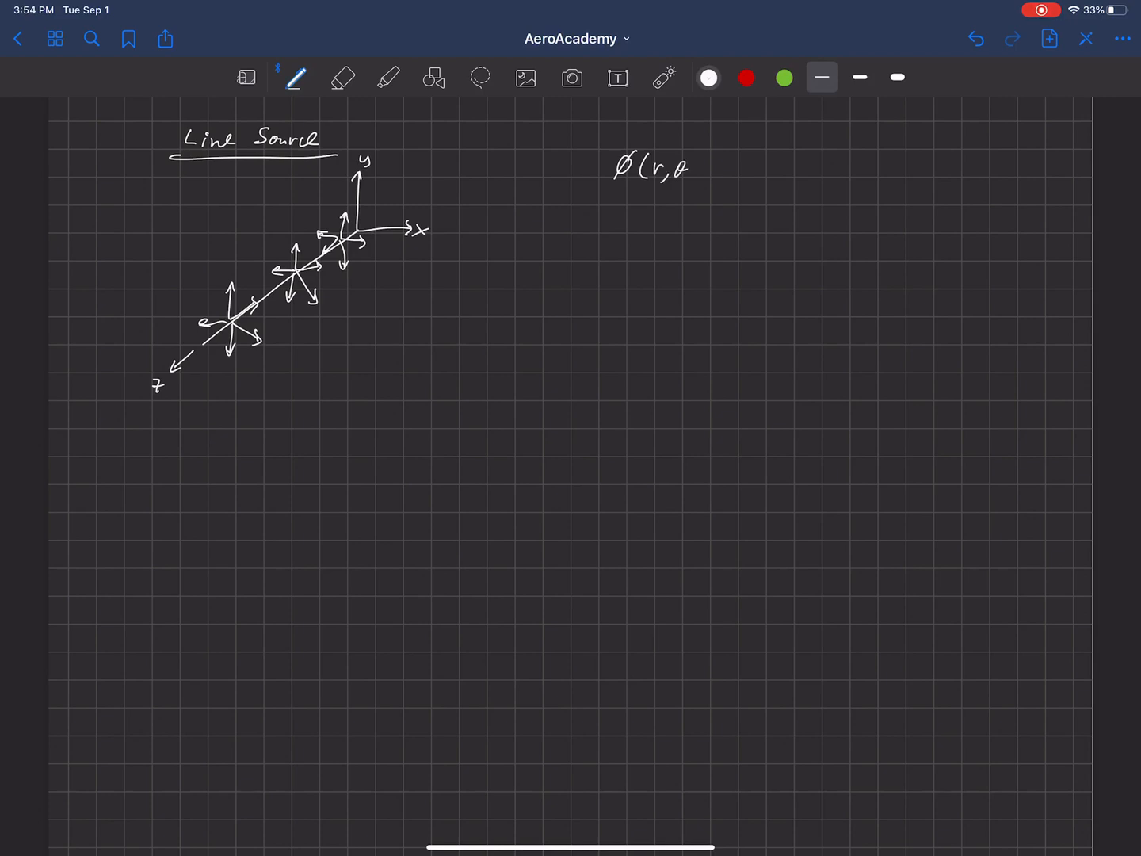
type(")= Λ/2π ln r")
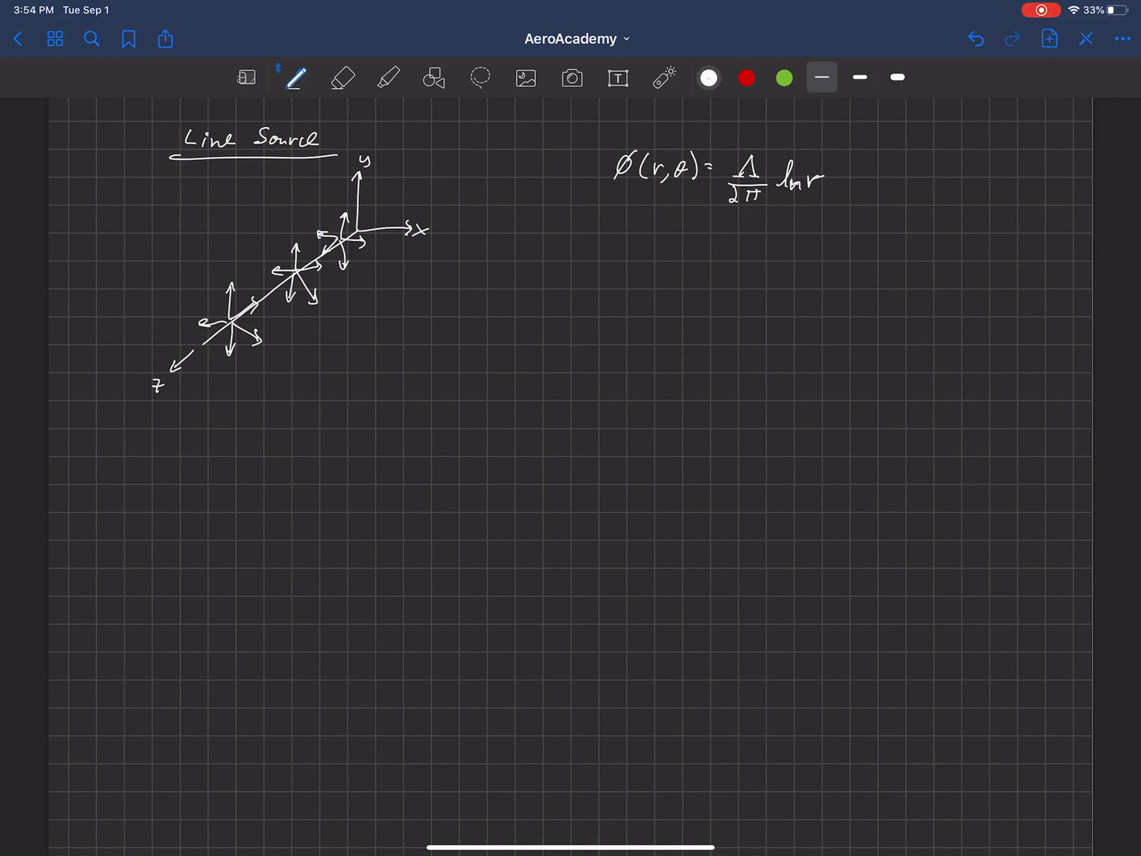
type("V⃗")
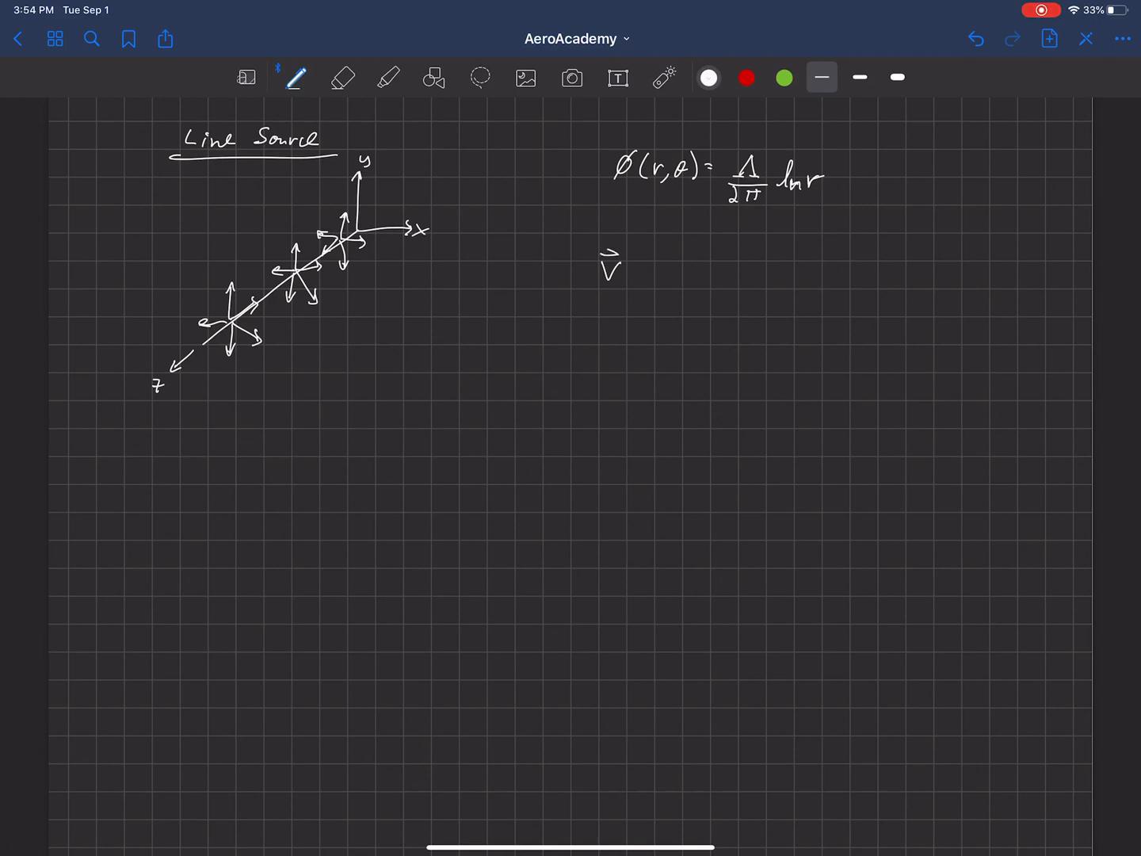
Write = ∇φ = Λ/2πr r̂ + 0θ̂ + 0ẑ after V beneath the potential.
type("= D")
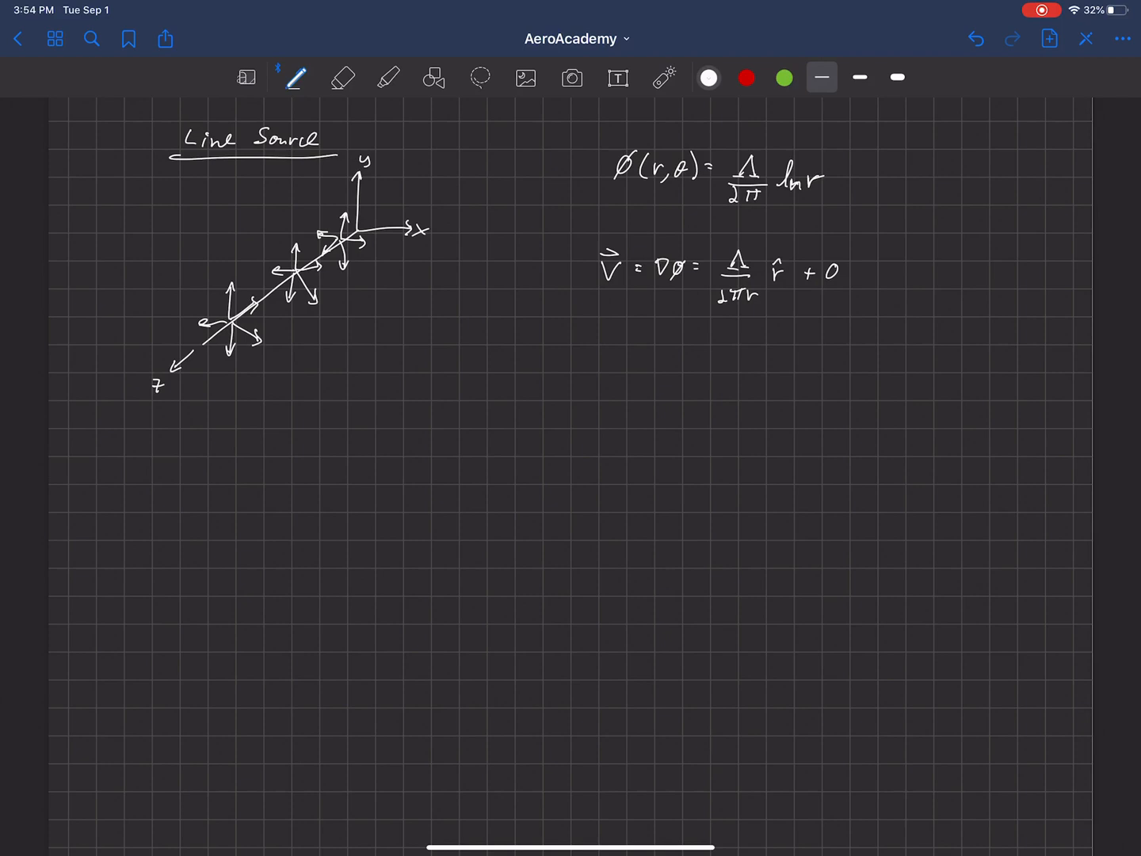
type("θ̂ + 0")
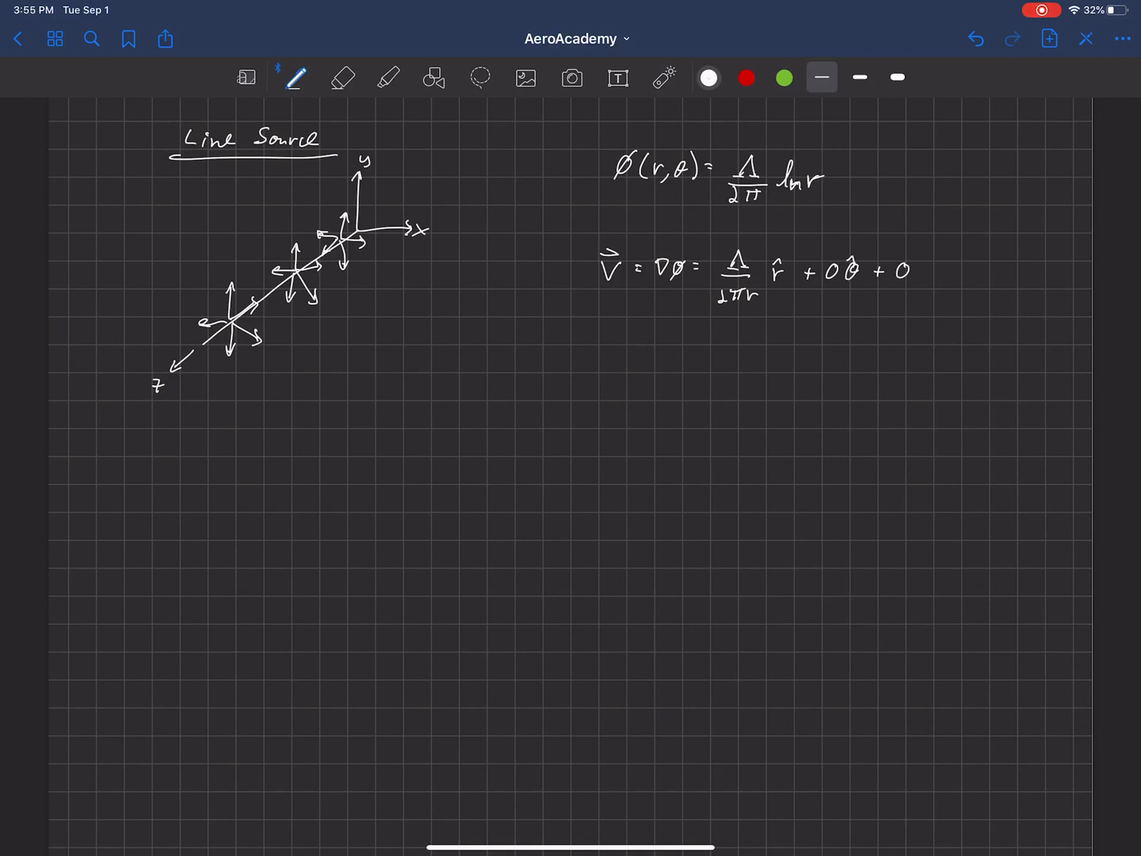
type("ẑ")
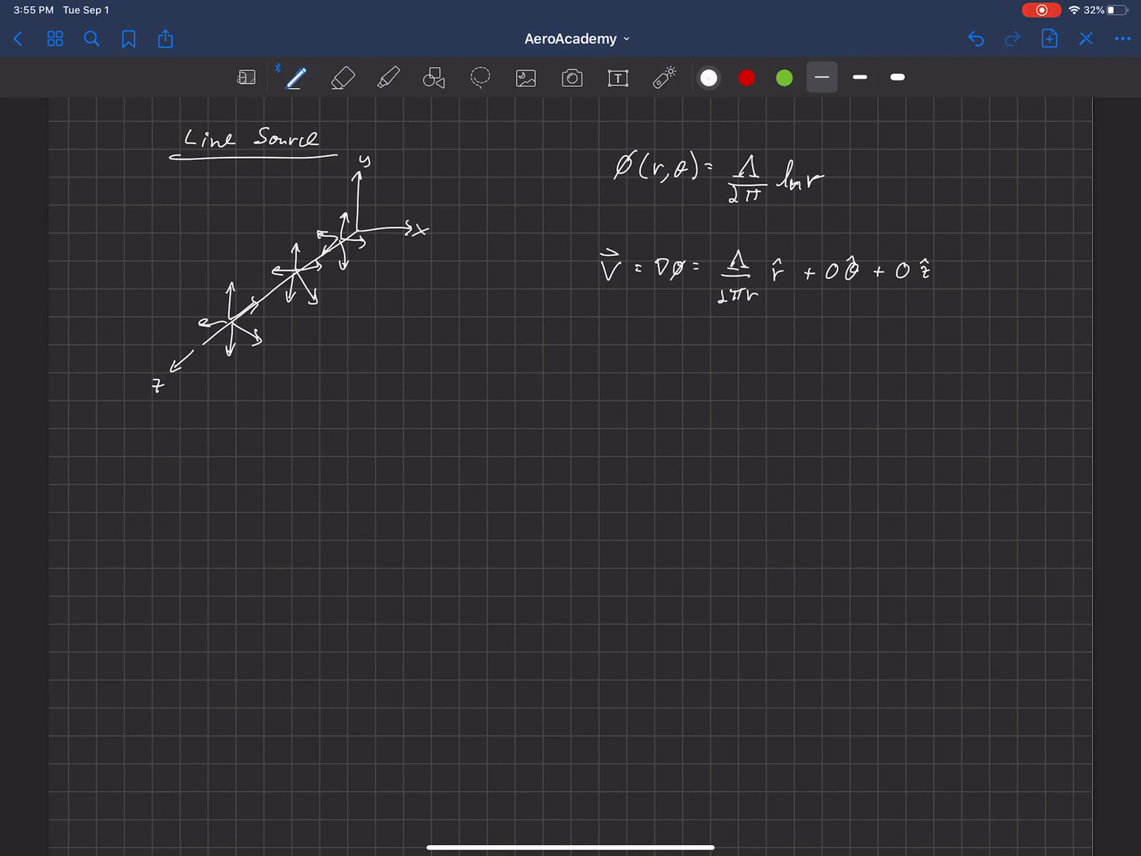
In red ink, draw a radial arrow on the middle cluster and underline V and the zero terms.
left_click(745, 78)
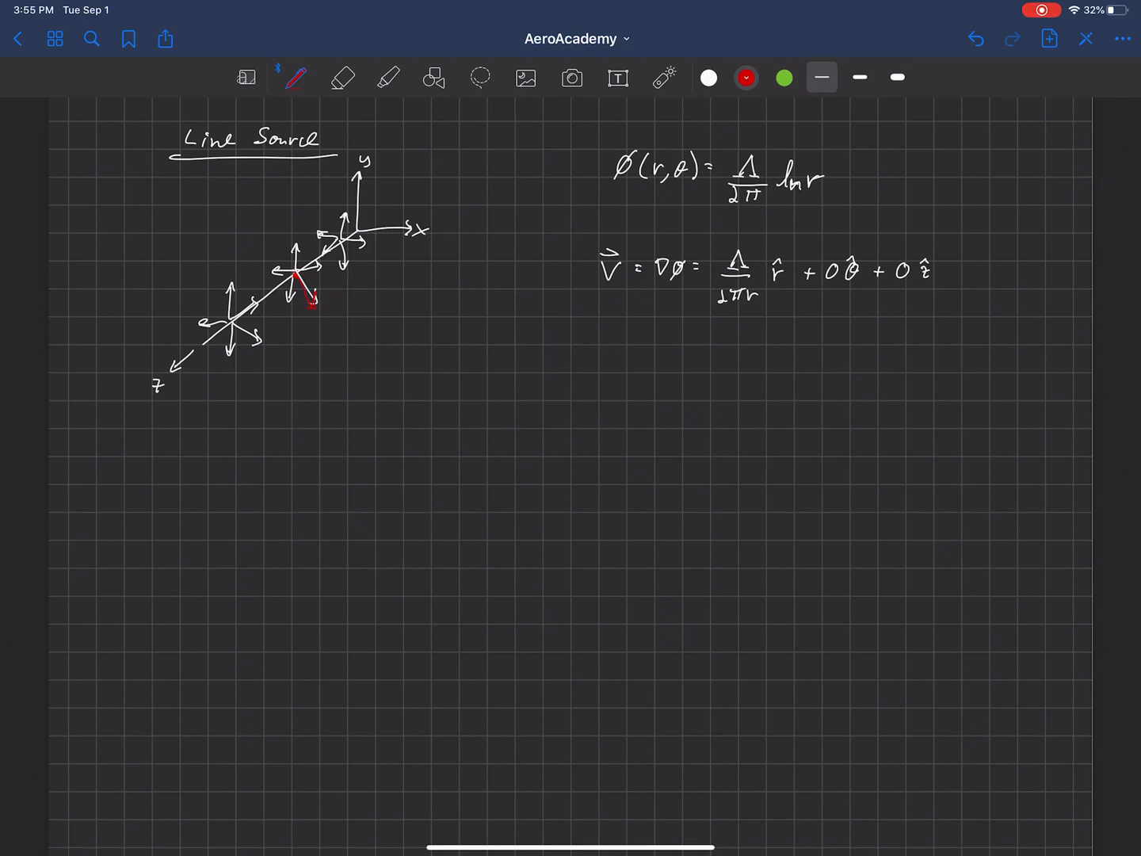
left_click_drag(297, 274, 317, 325)
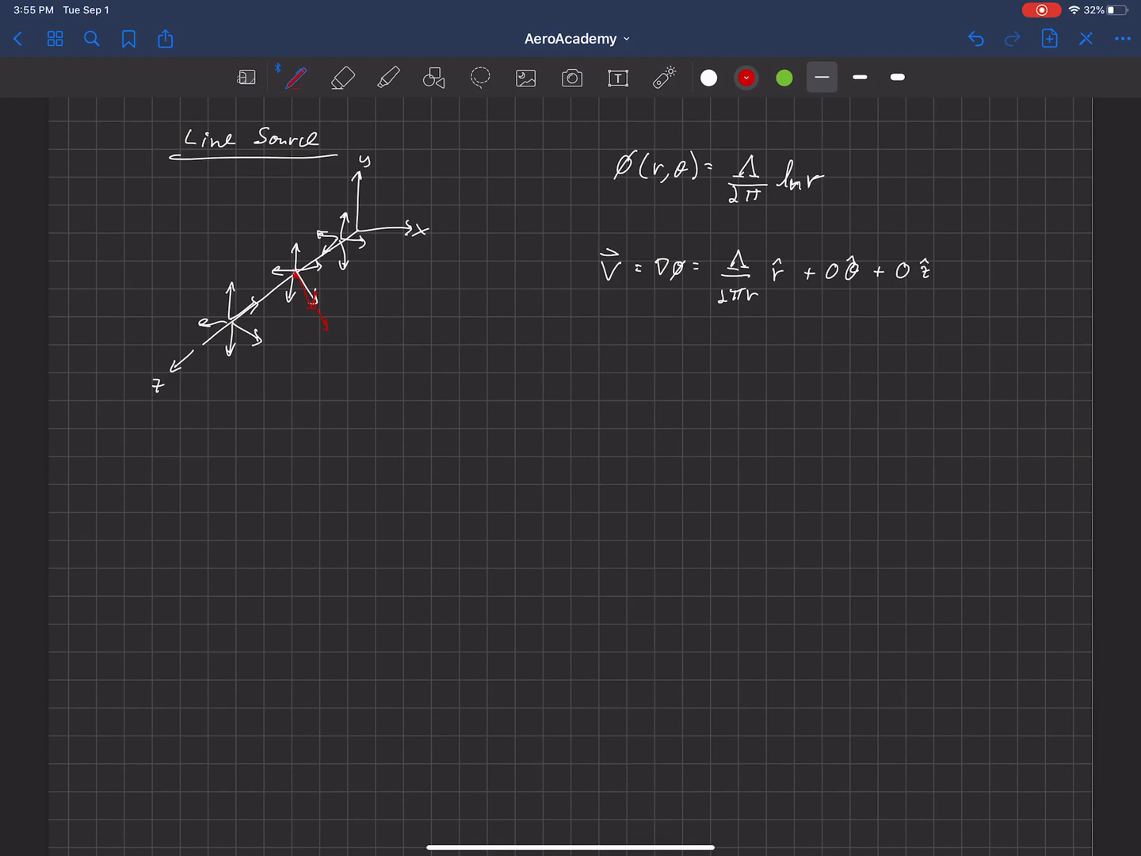
left_click_drag(824, 300, 938, 300)
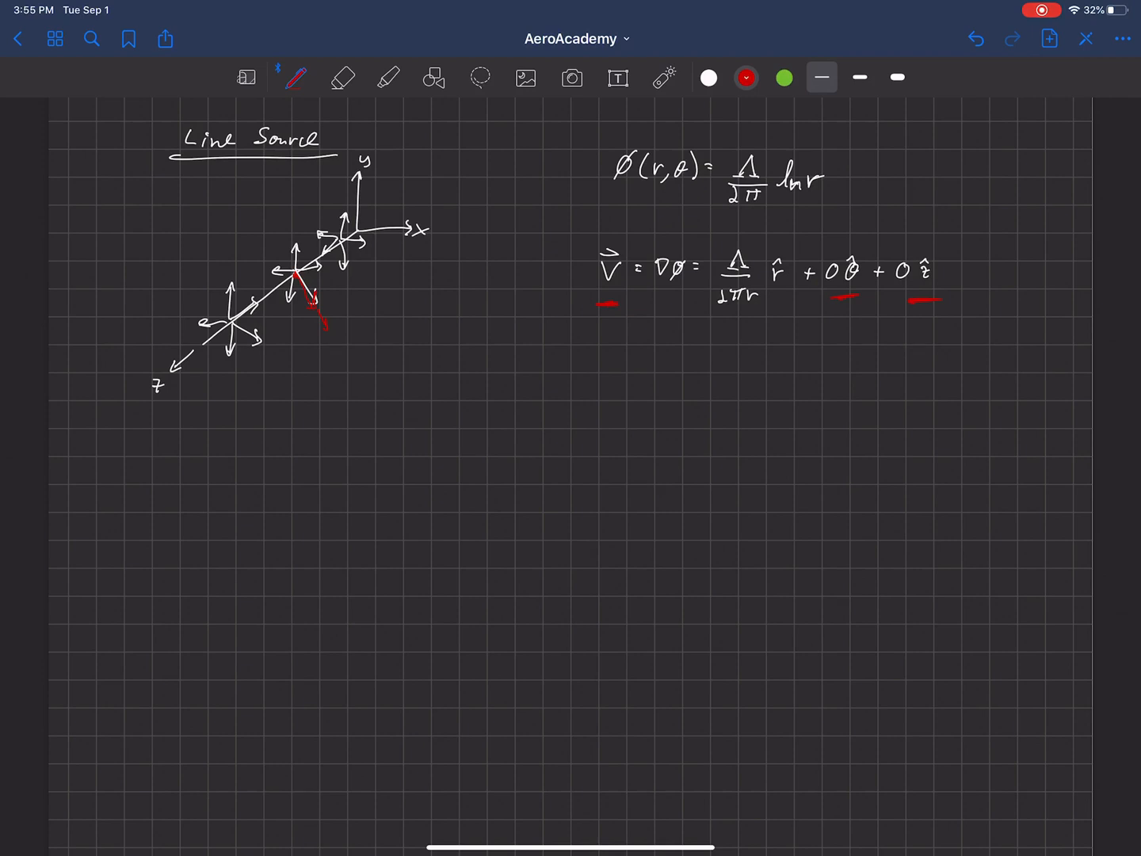
Circle Λ/2πr in red and sketch a decaying v_r-versus-r curve below the equations.
left_click_drag(737, 254, 737, 301)
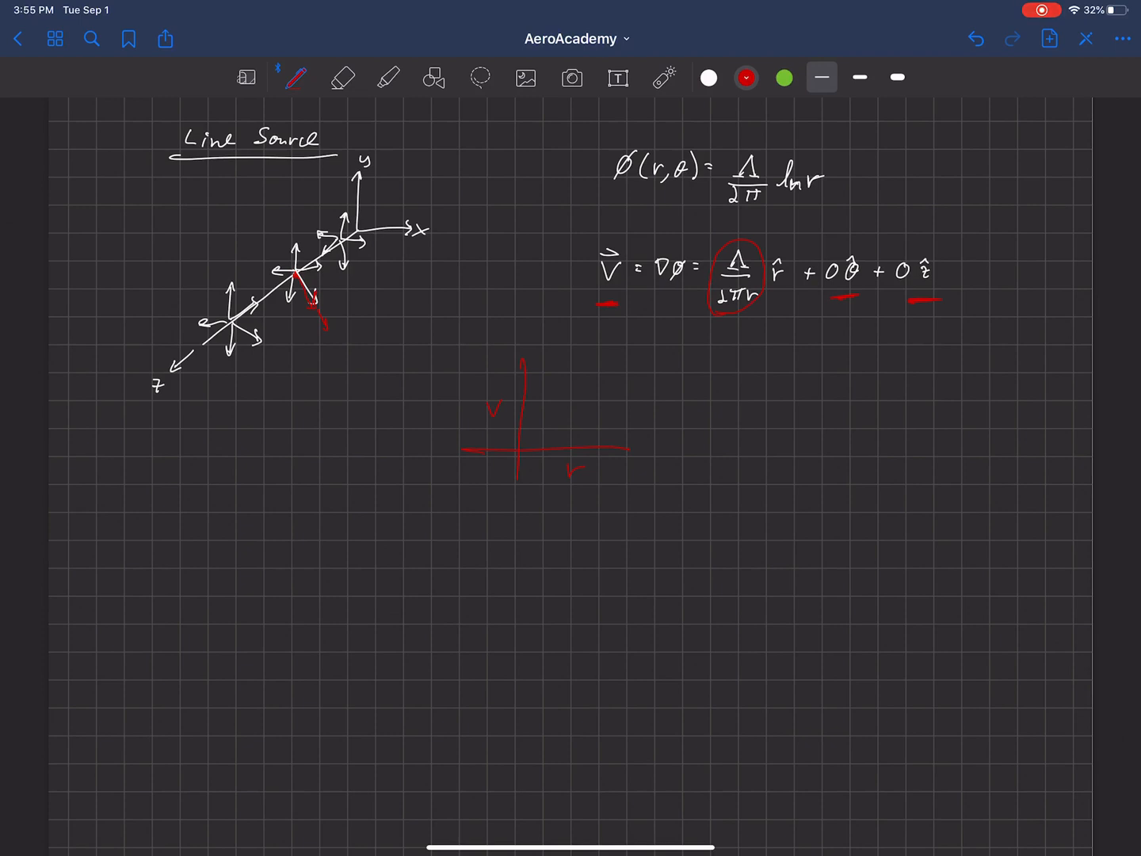
left_click_drag(531, 360, 606, 436)
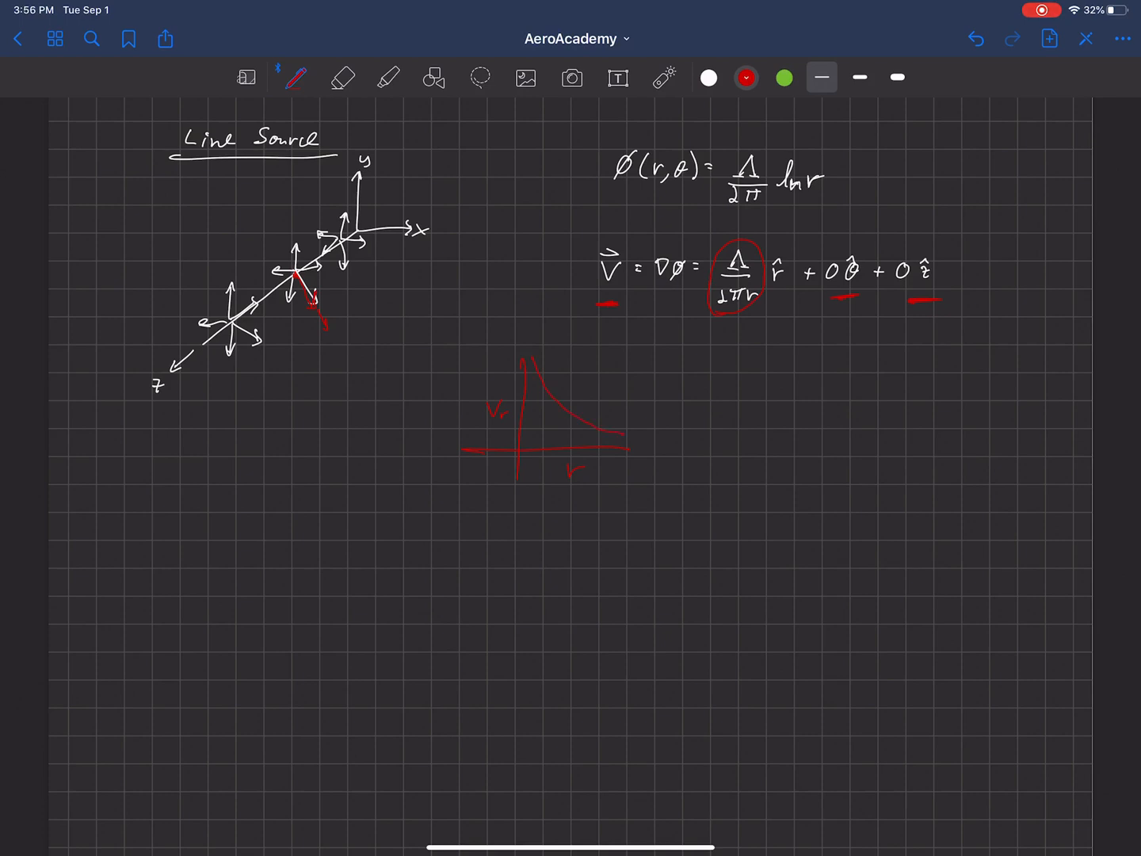